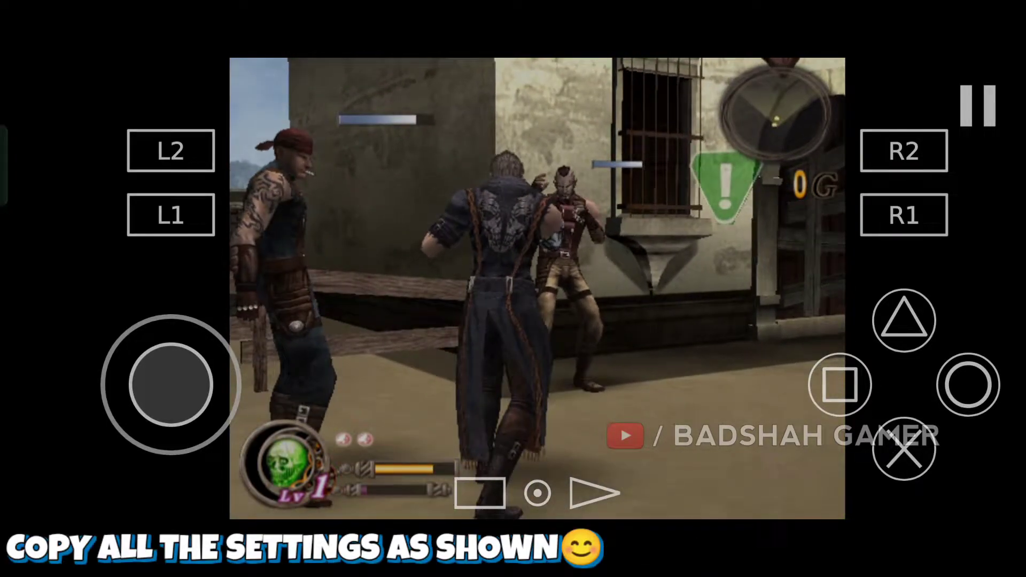
Exit to the game list, load the FAST/UNSAFE reset defaults, and relaunch God Hand
left_click(977, 105)
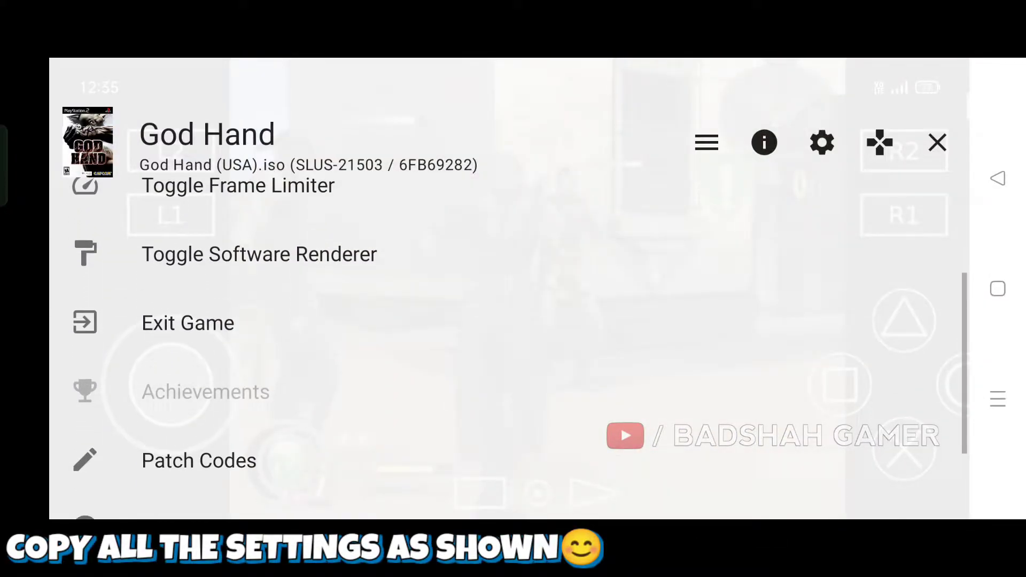
left_click(937, 143)
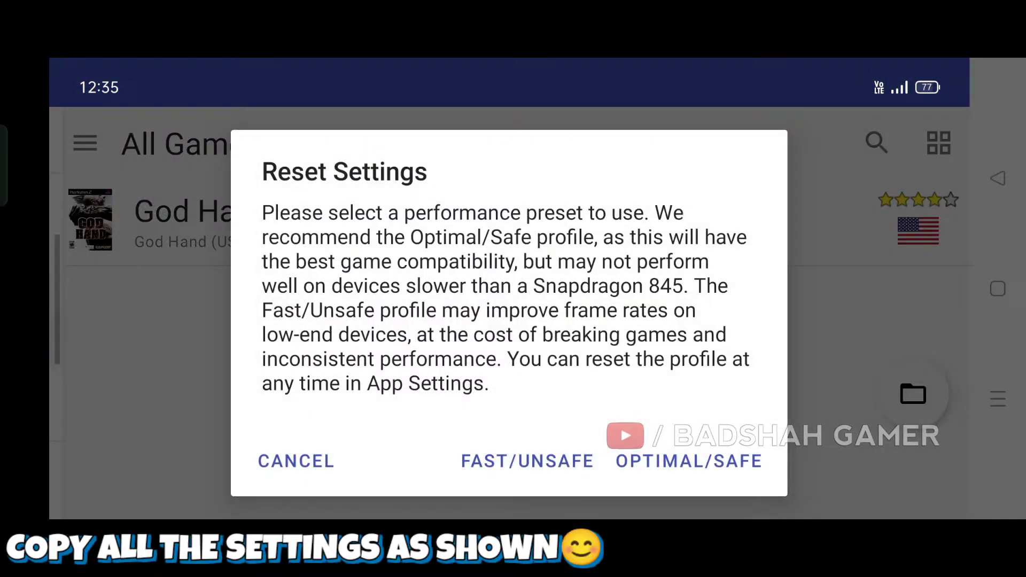
left_click(527, 461)
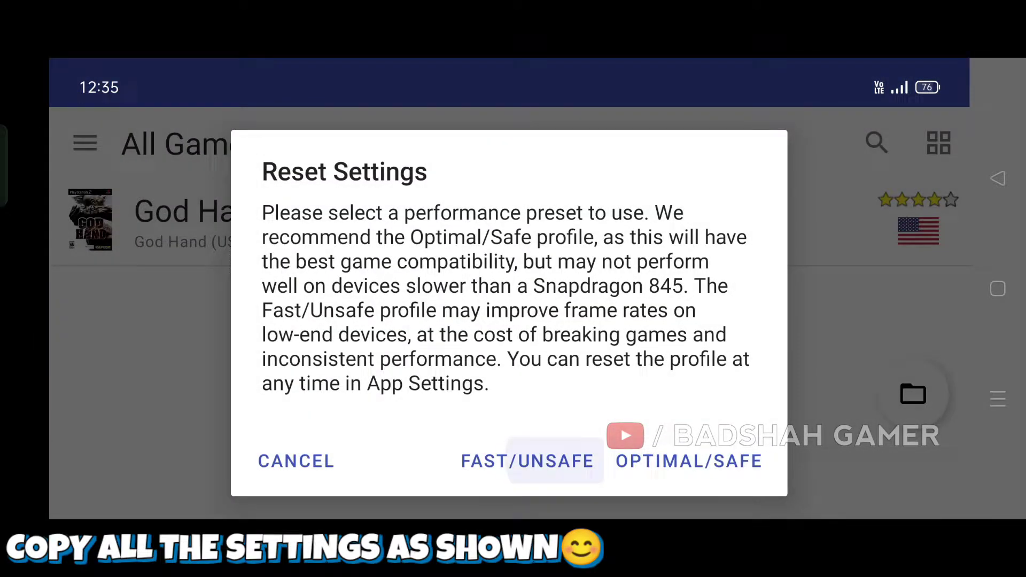
left_click(527, 461)
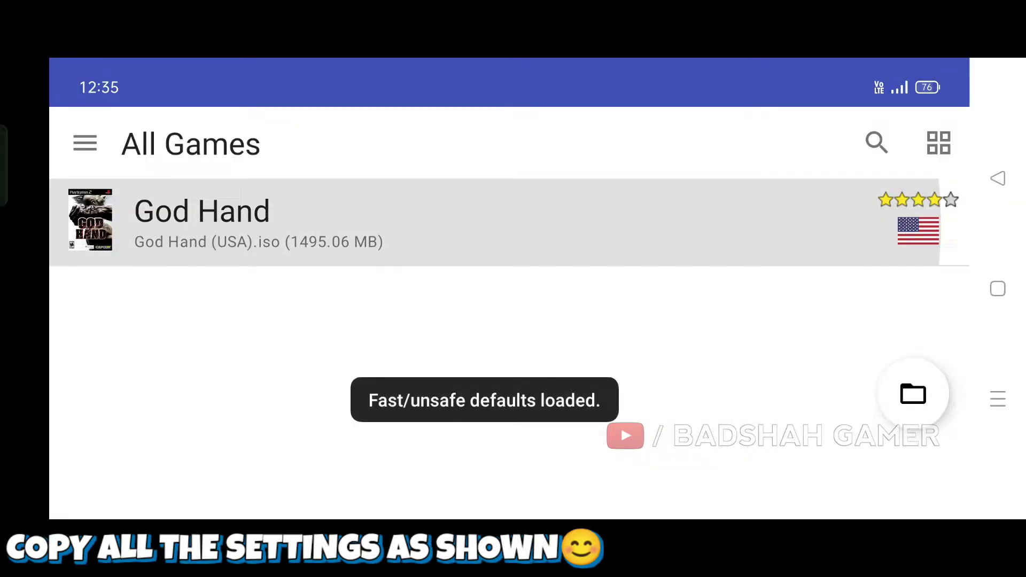
left_click(202, 211)
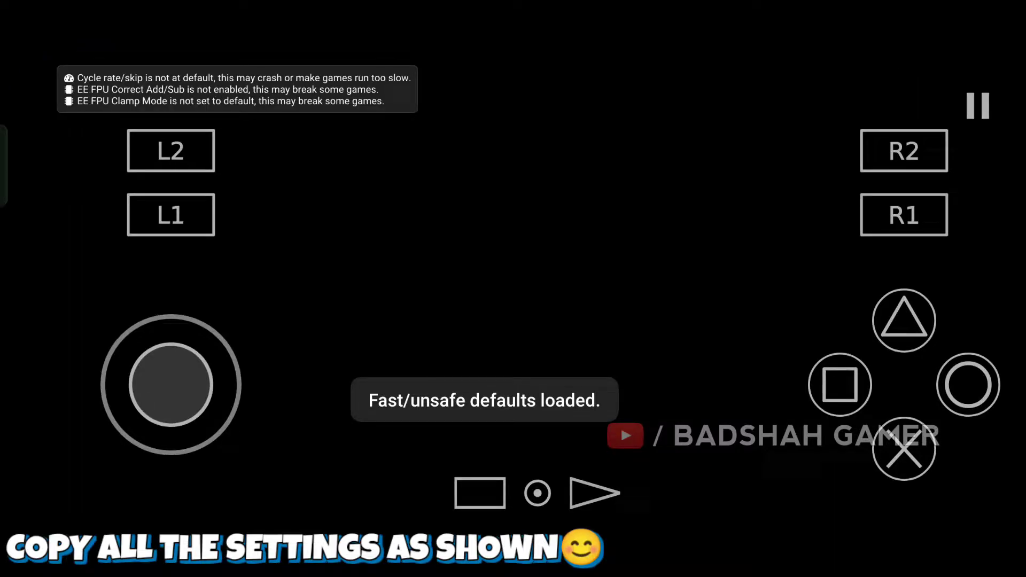
left_click(978, 105)
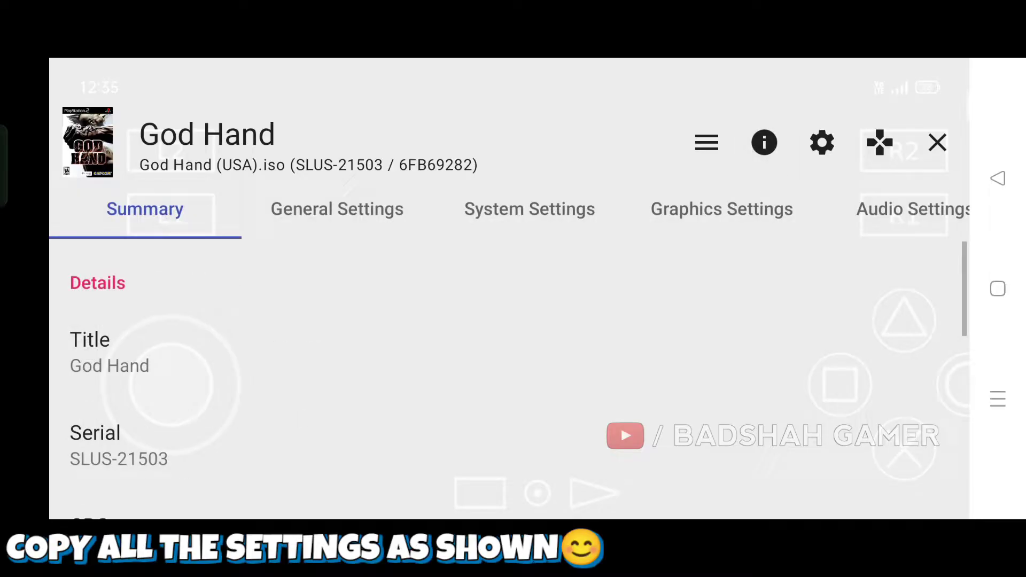
Enable Show FPS under On-Screen Display in God Hand's per-game General Settings
left_click(337, 209)
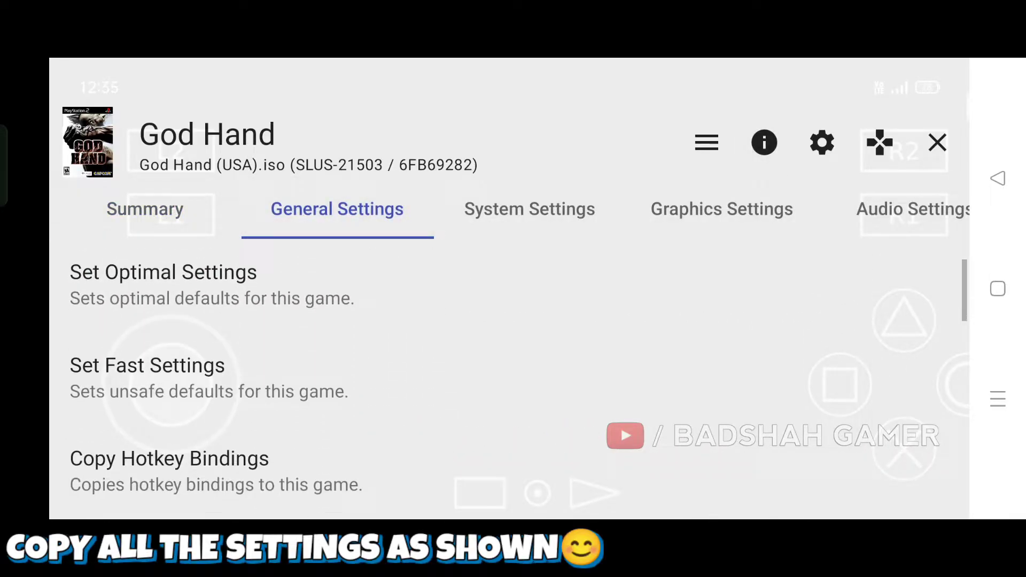
left_click(147, 365)
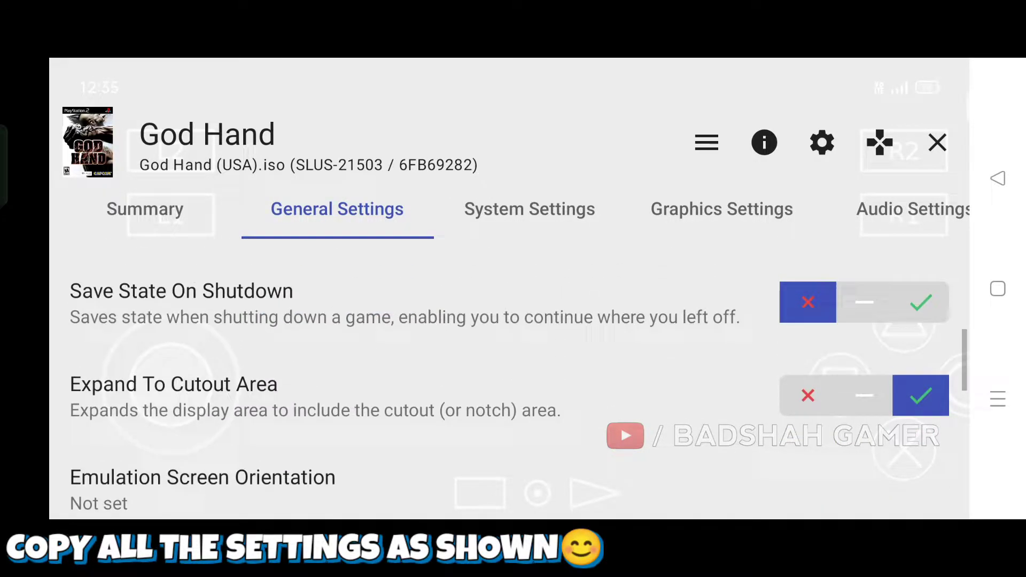
scroll("down", 3)
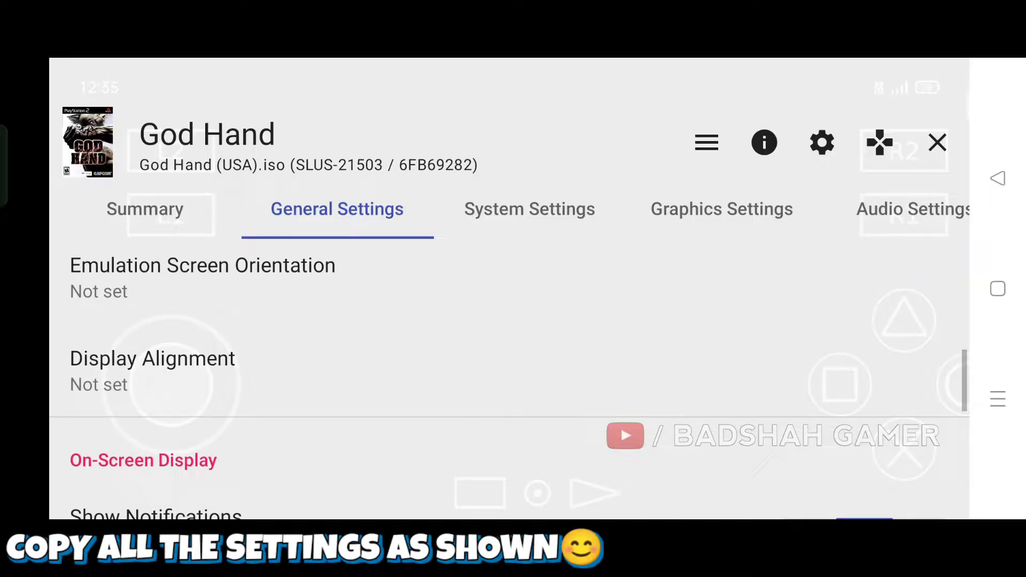
scroll("down", 3)
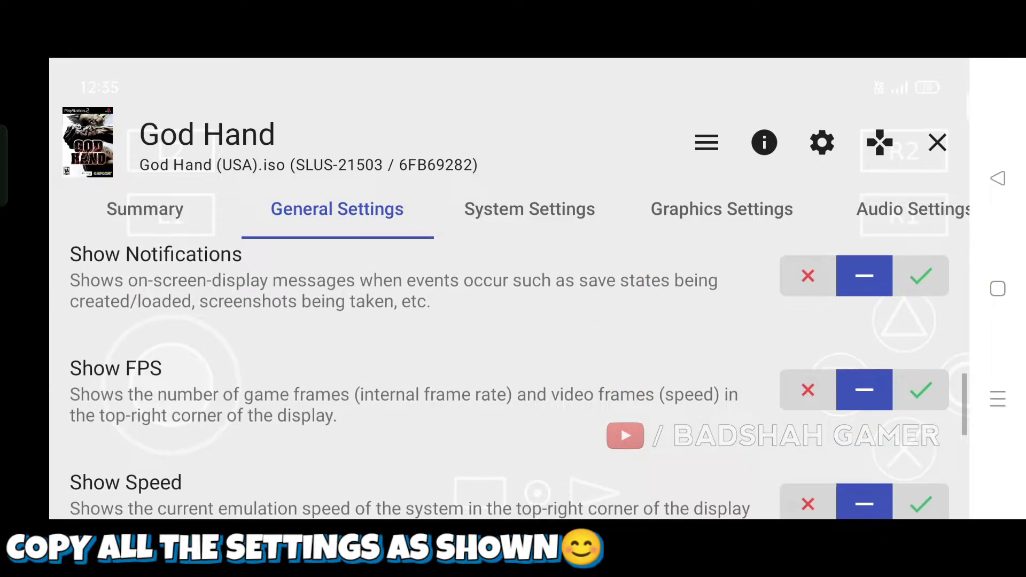
left_click(920, 275)
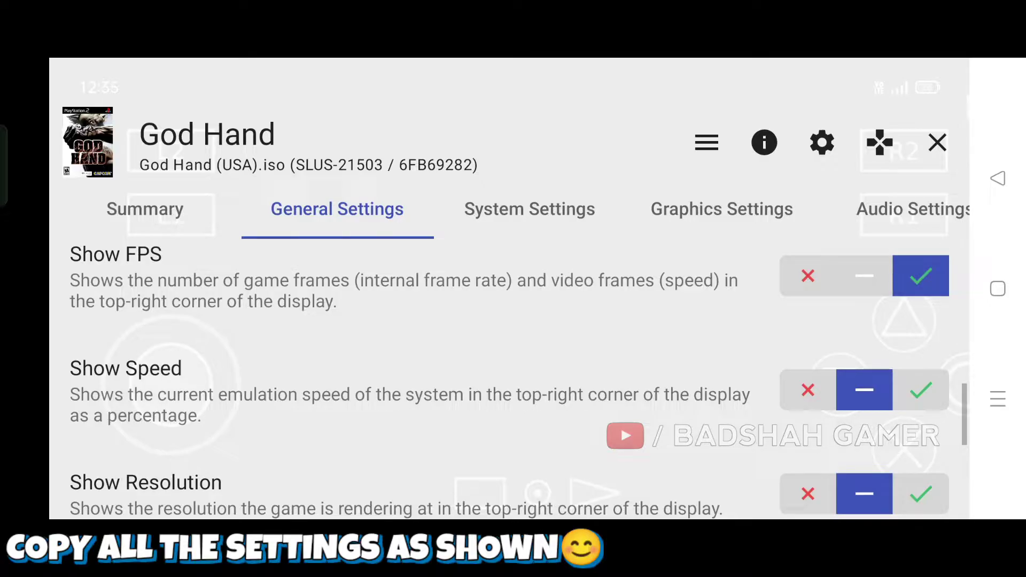
scroll("down", 3)
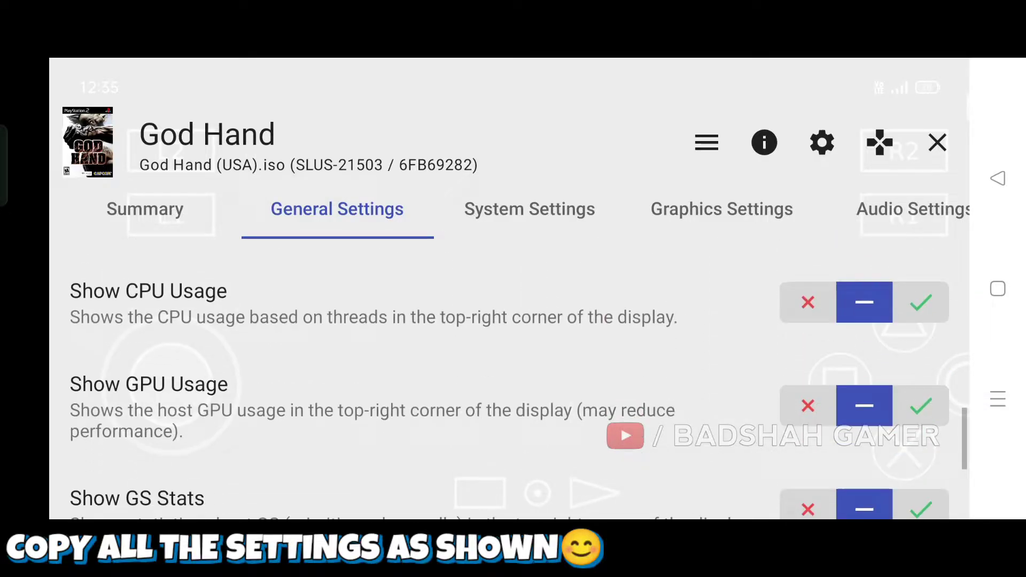
Set God Hand's EE Cycle Rate to 75% and EE Cycle Skip to Maximum Underclock (3)
left_click(530, 209)
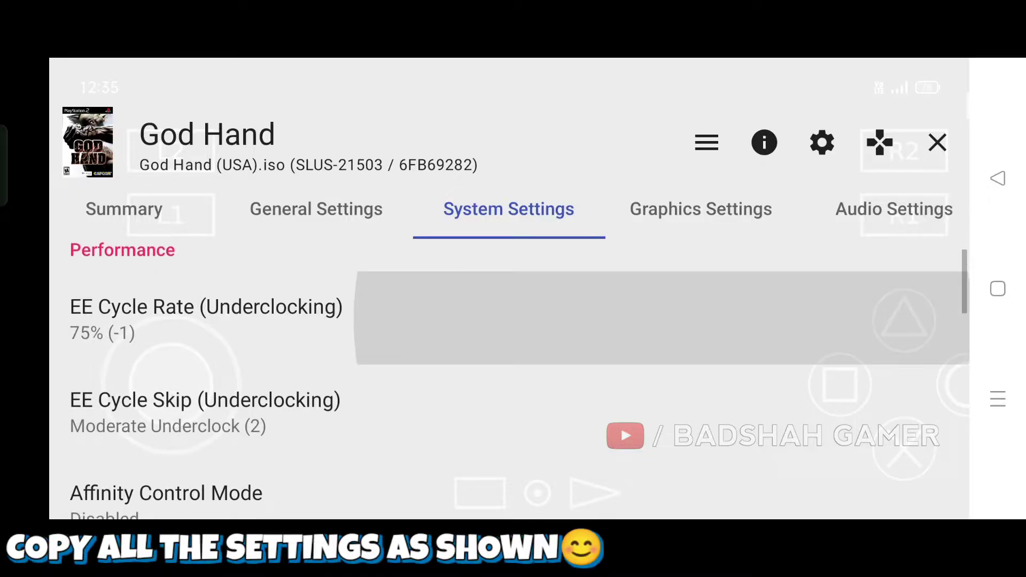
left_click(206, 318)
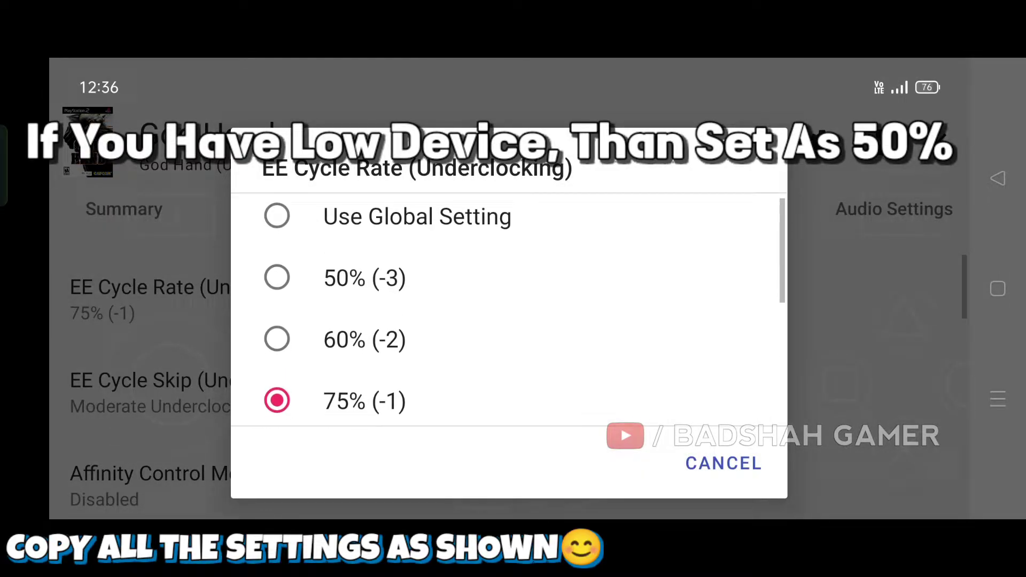
scroll("down", 3)
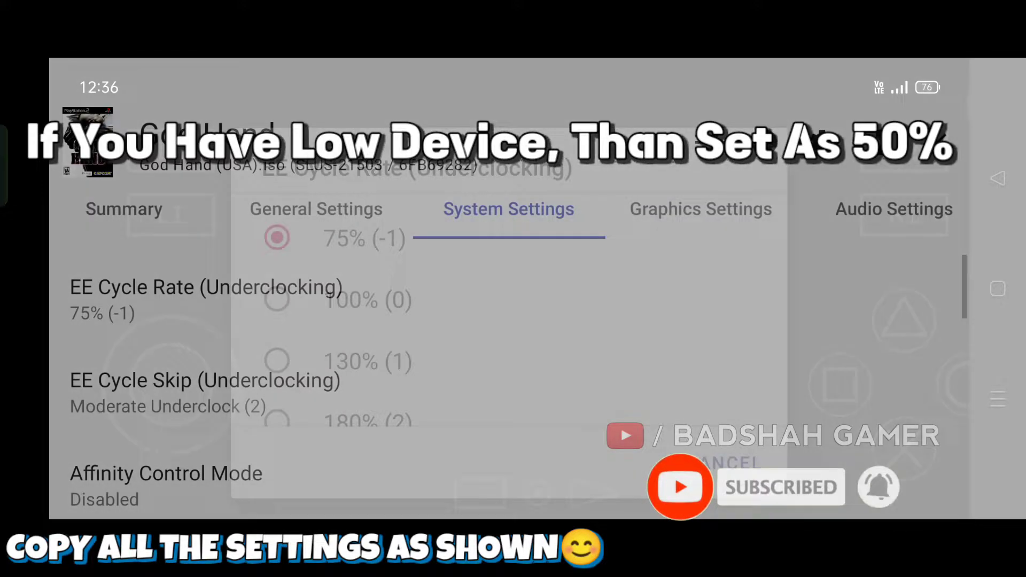
left_click(205, 381)
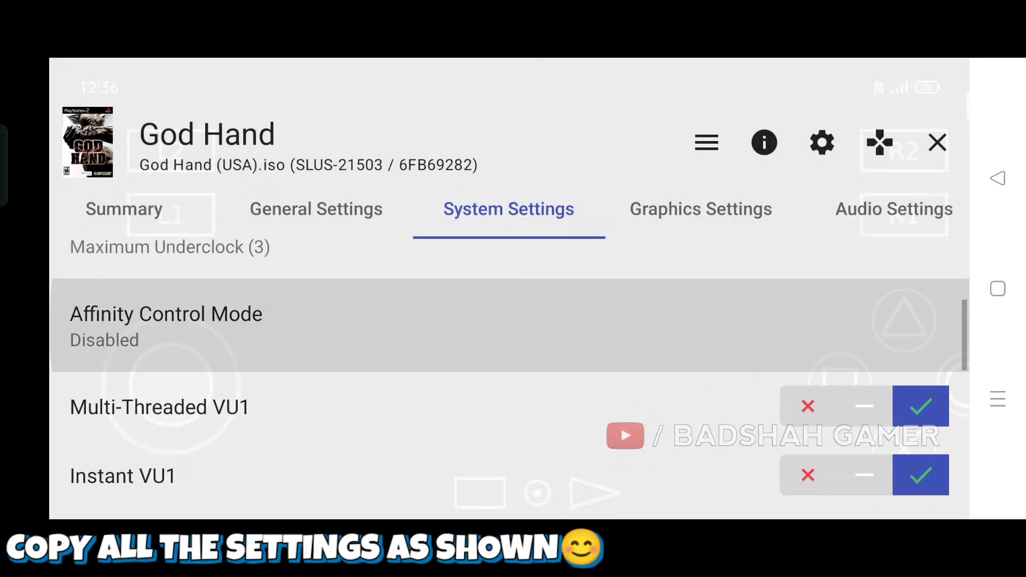
scroll("down", 3)
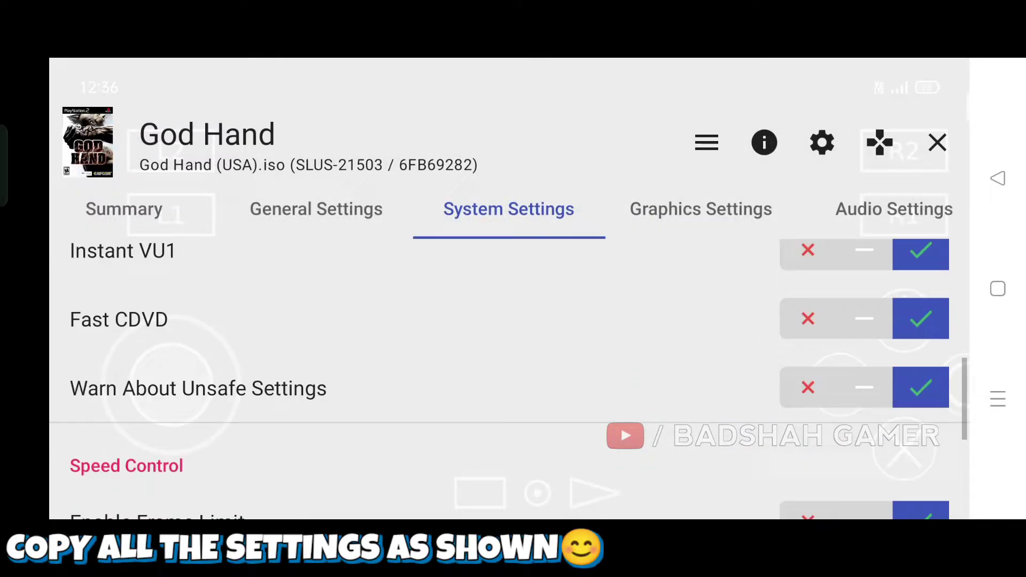
scroll("down", 3)
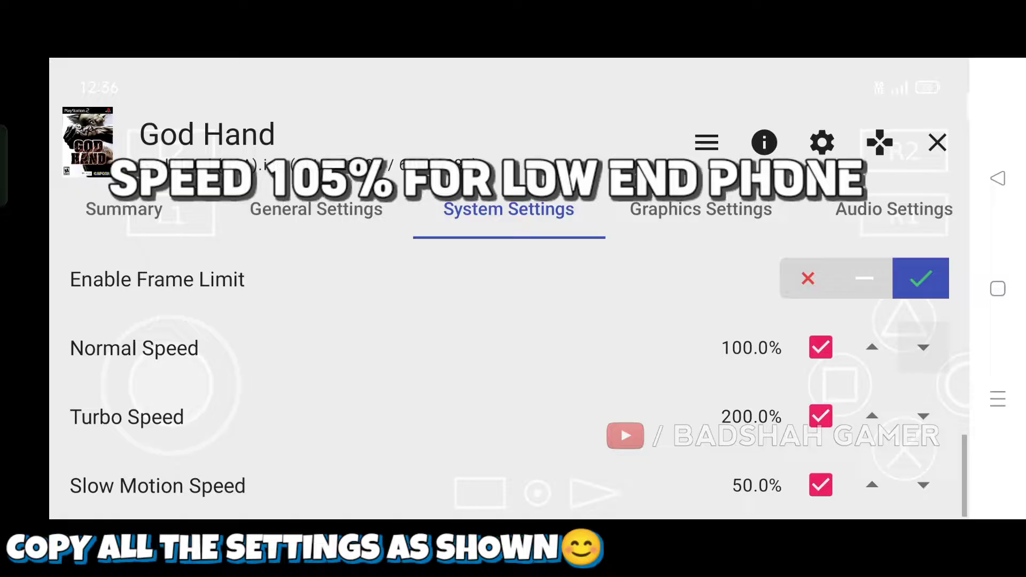
left_click(699, 209)
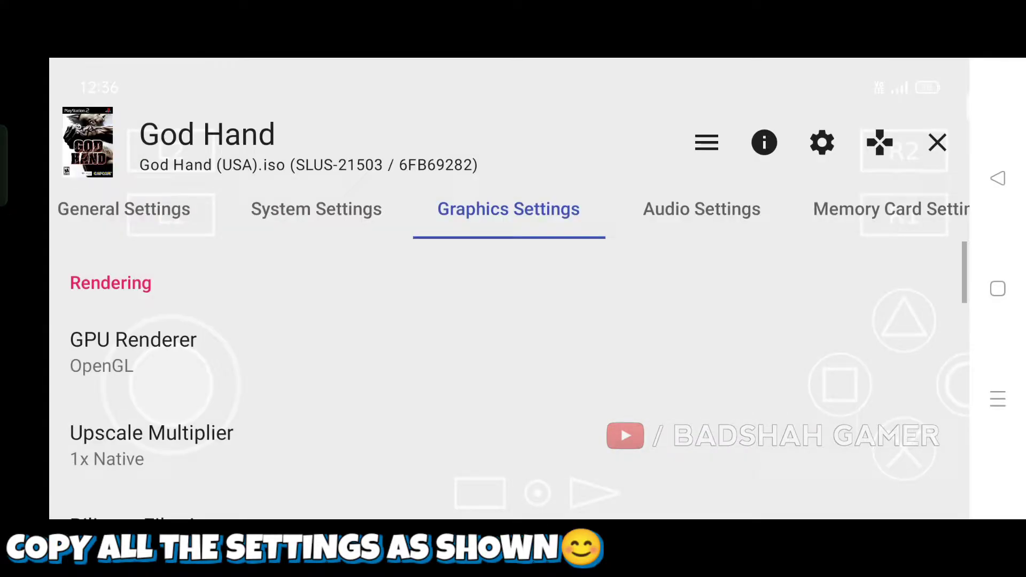
Set Upscale Multiplier to 1.25x Native and enable widescreen patches for God Hand
left_click(151, 445)
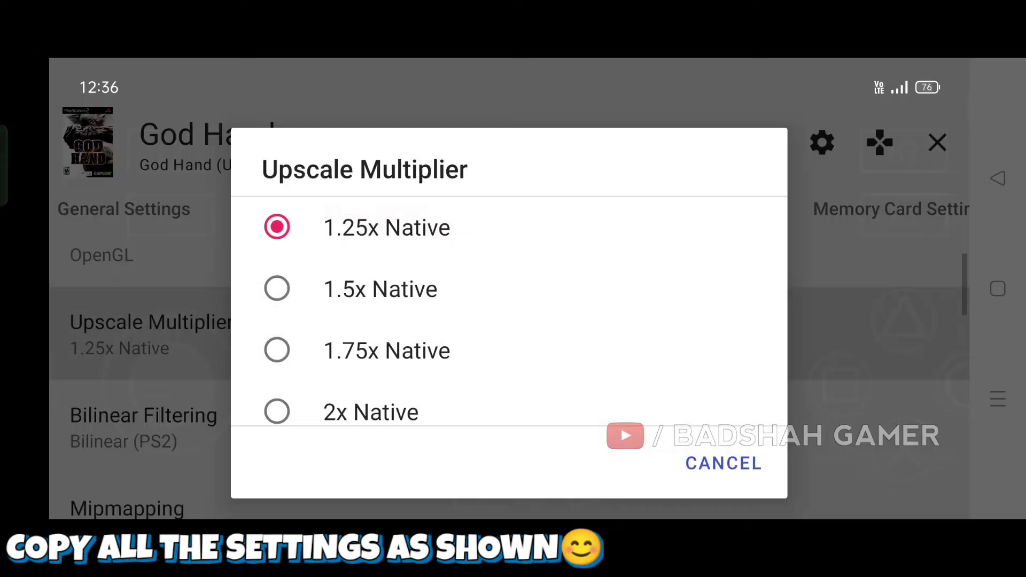
left_click(722, 463)
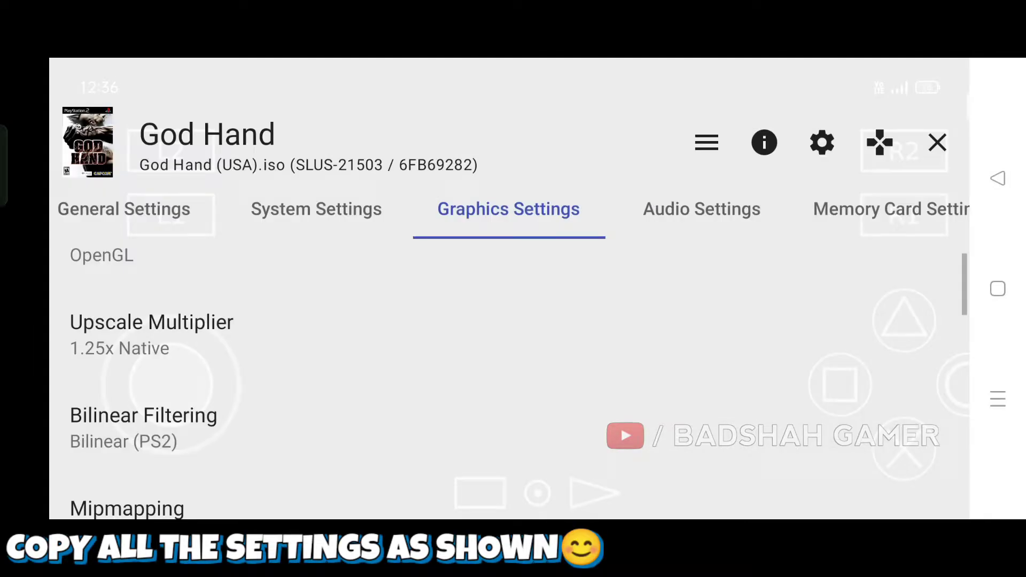
scroll("down", 3)
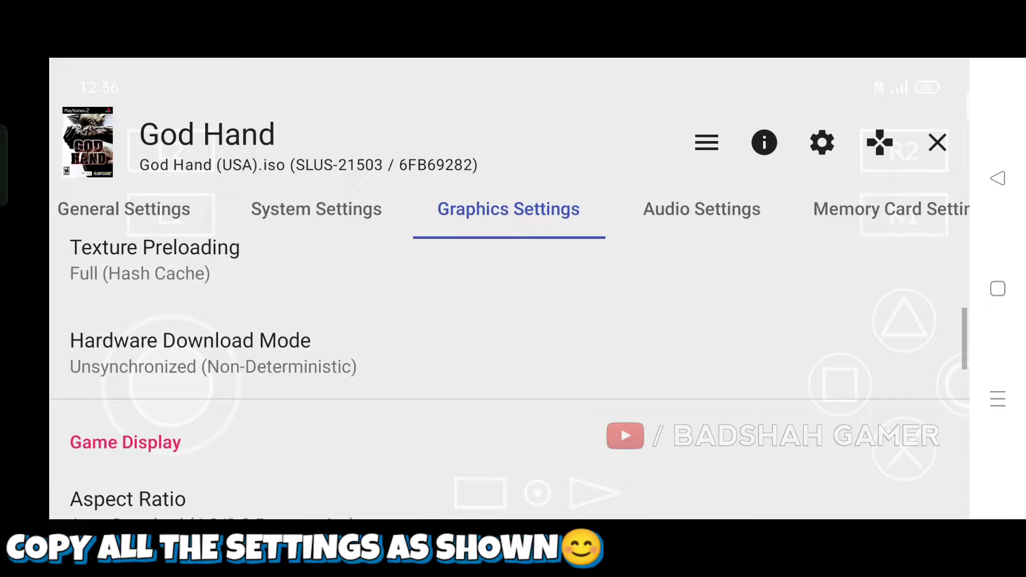
left_click(128, 499)
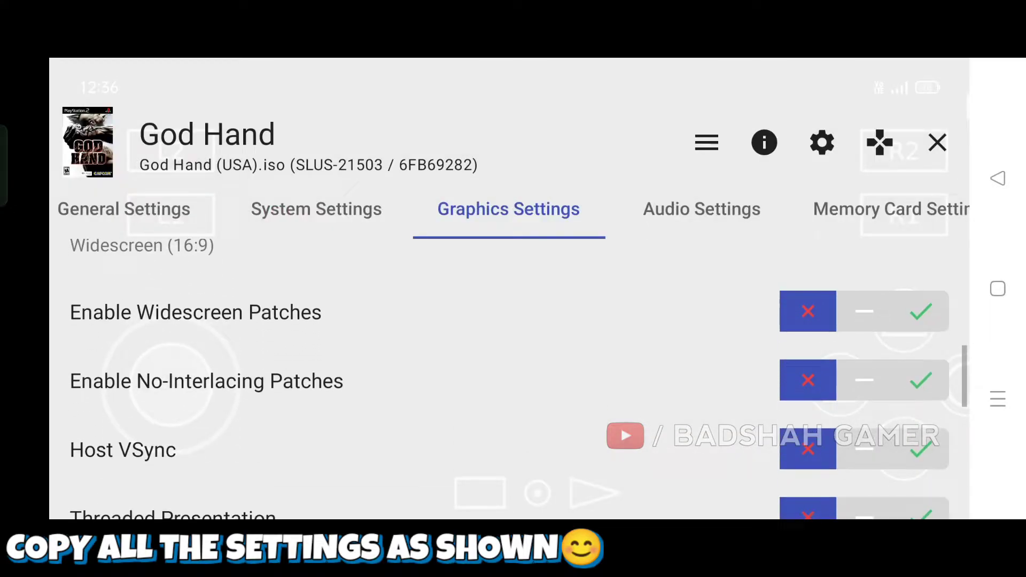
left_click(921, 312)
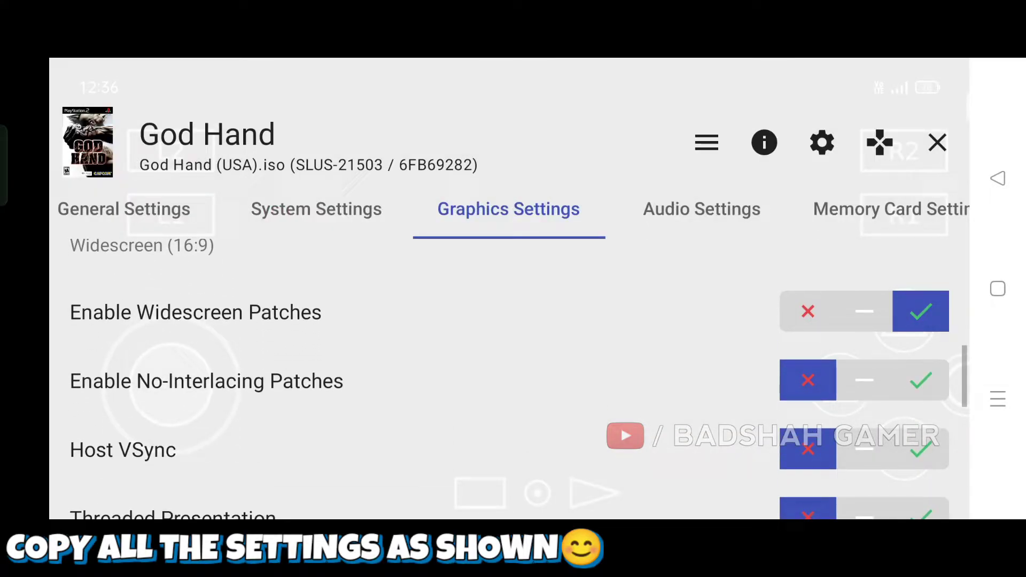
Raise brightness to 100 and increase saturation above 50
scroll("down", 3)
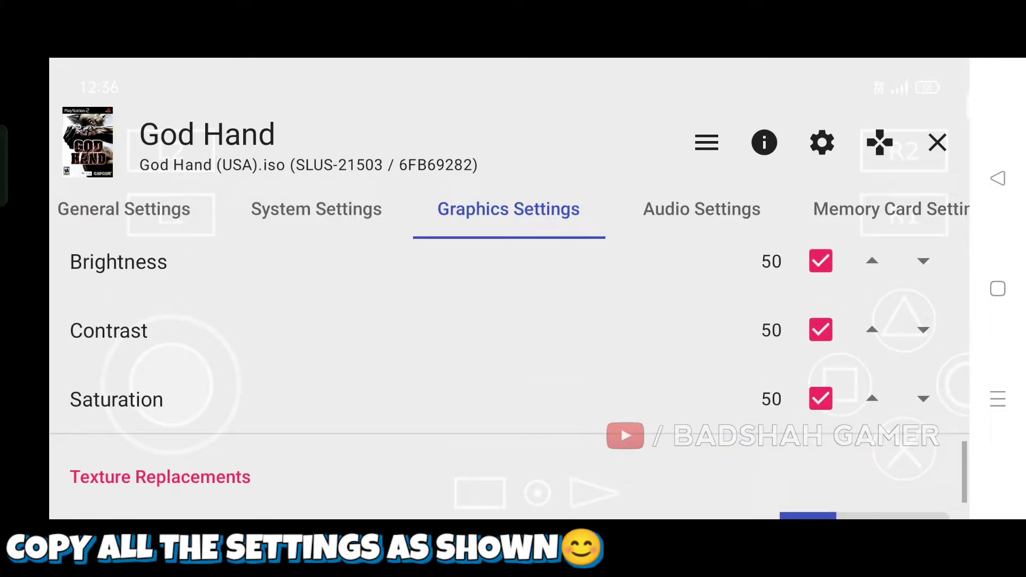
left_click(872, 278)
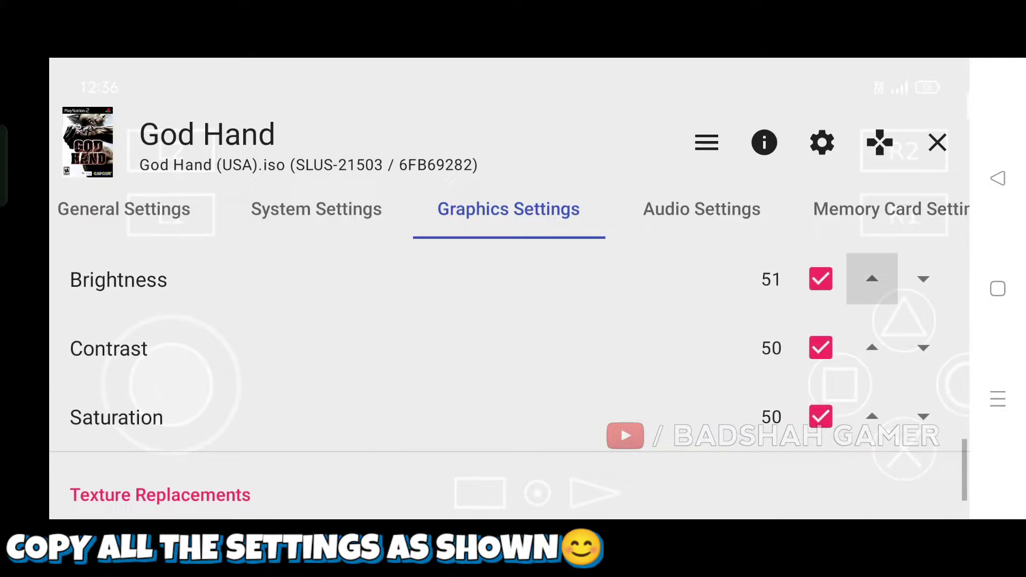
left_click(871, 279)
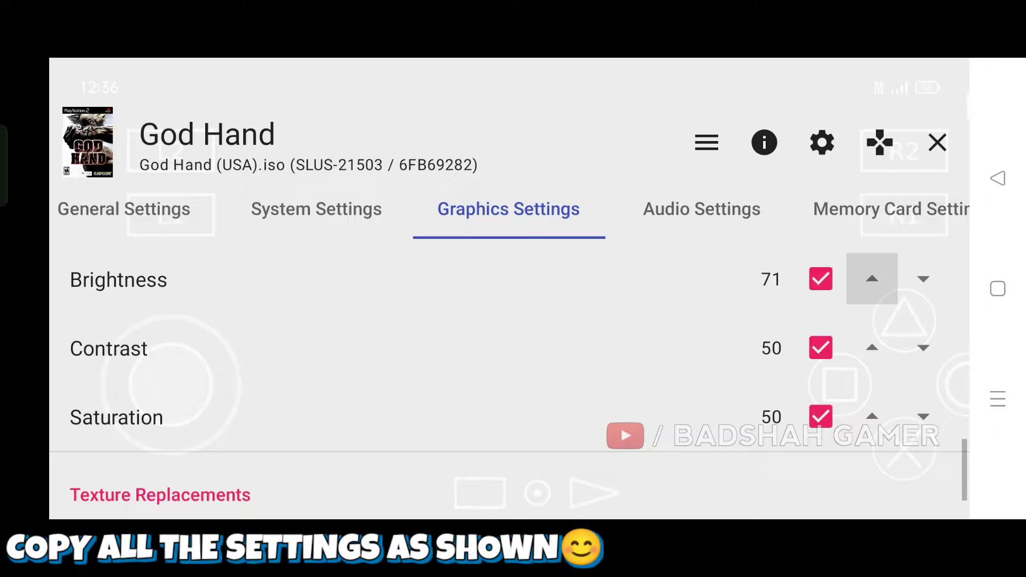
left_click(872, 279)
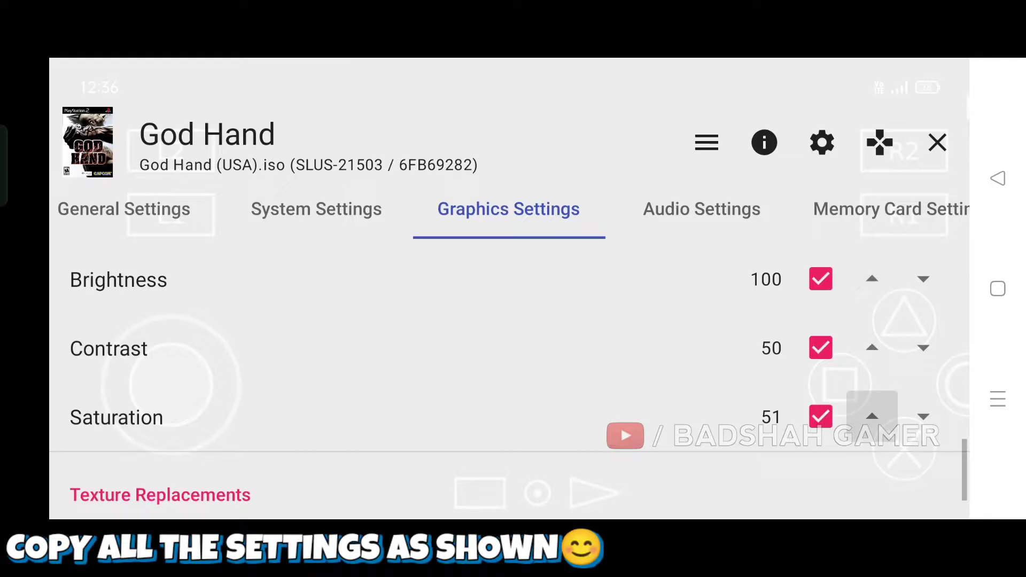
left_click(871, 416)
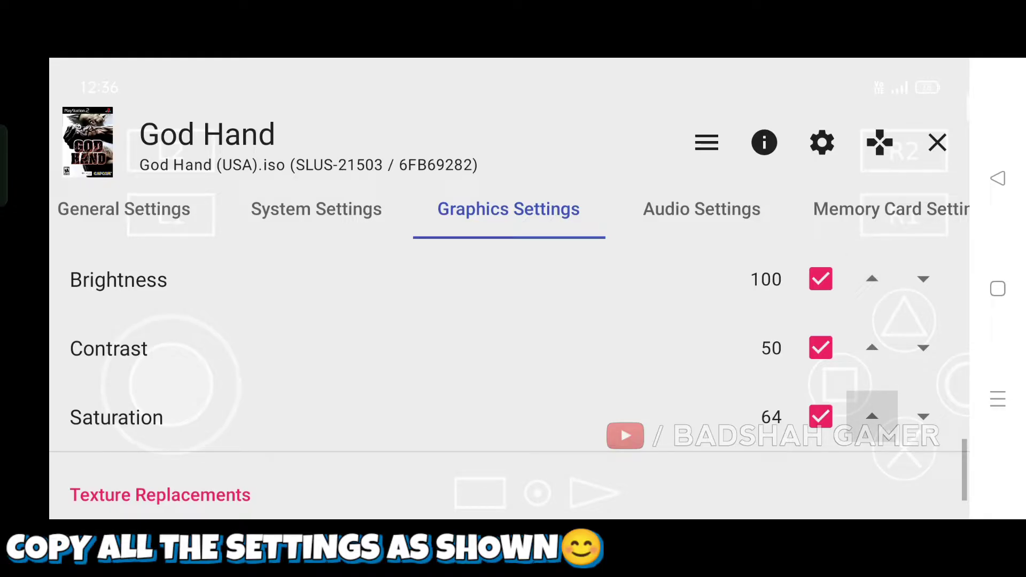
left_click(871, 416)
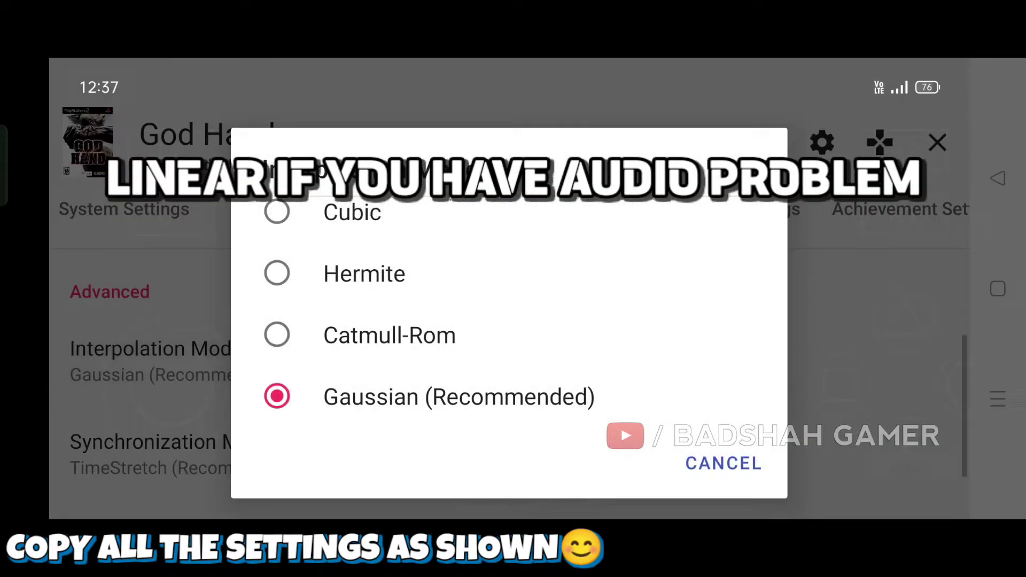
Keep Gaussian audio interpolation, review Game Fixes, and return to the pause menu
scroll("down", 3)
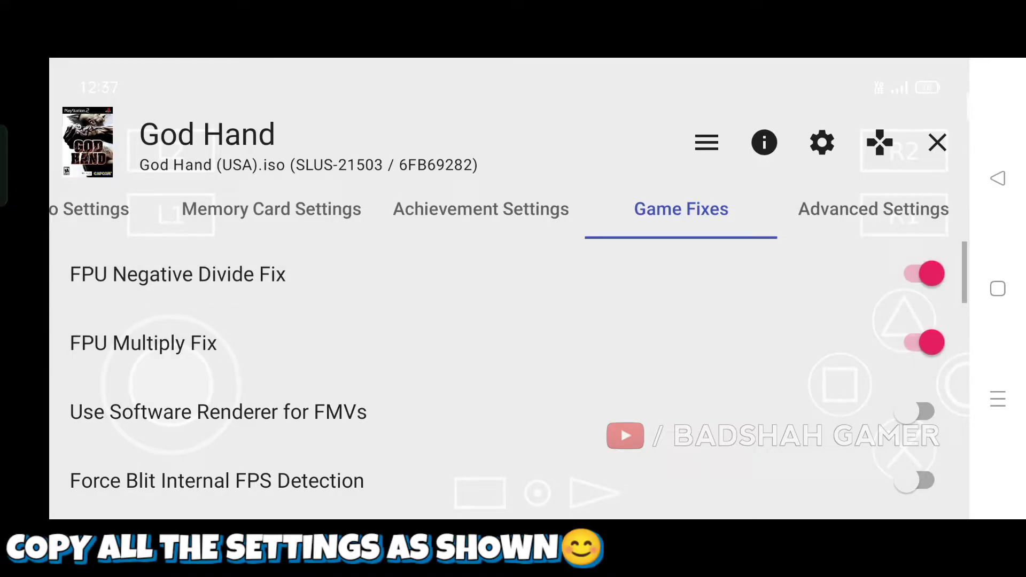
left_click(706, 142)
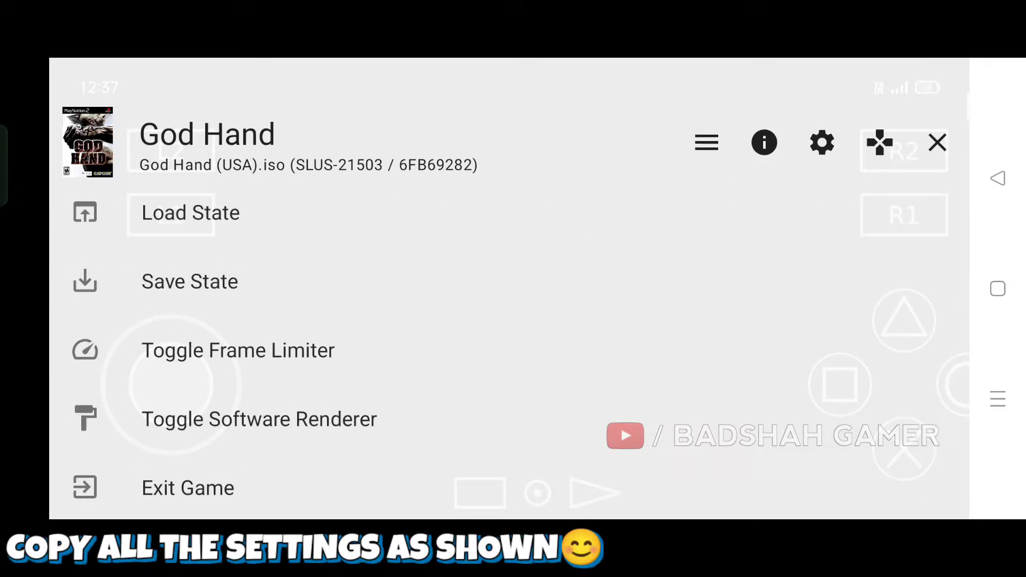
Close the pause menu so God Hand resumes with the FPS overlay showing
left_click(191, 212)
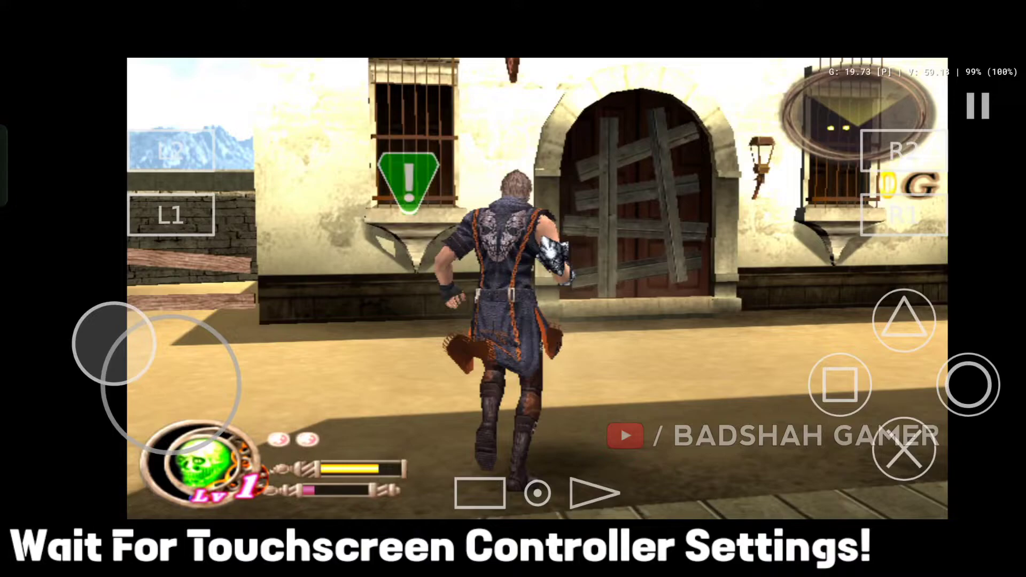
Enable per-game controller configuration for God Hand and open the Touchscreen Controller View choices
left_click(977, 106)
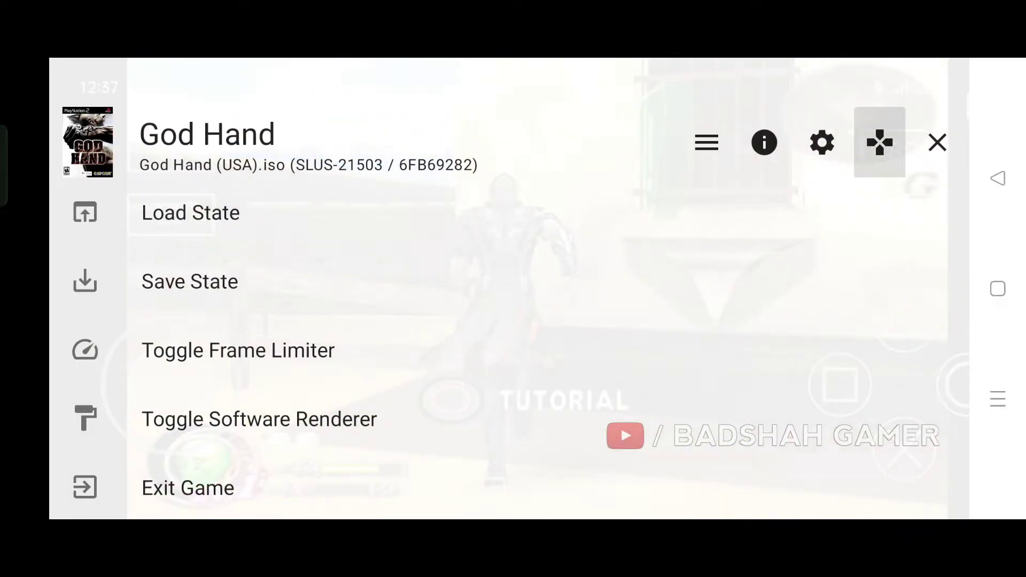
left_click(822, 142)
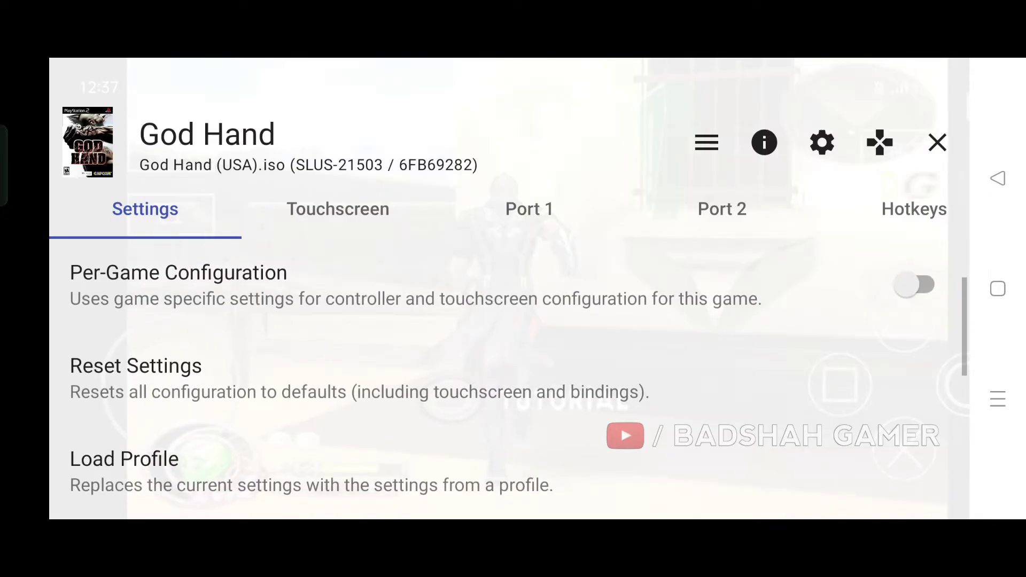
left_click(917, 284)
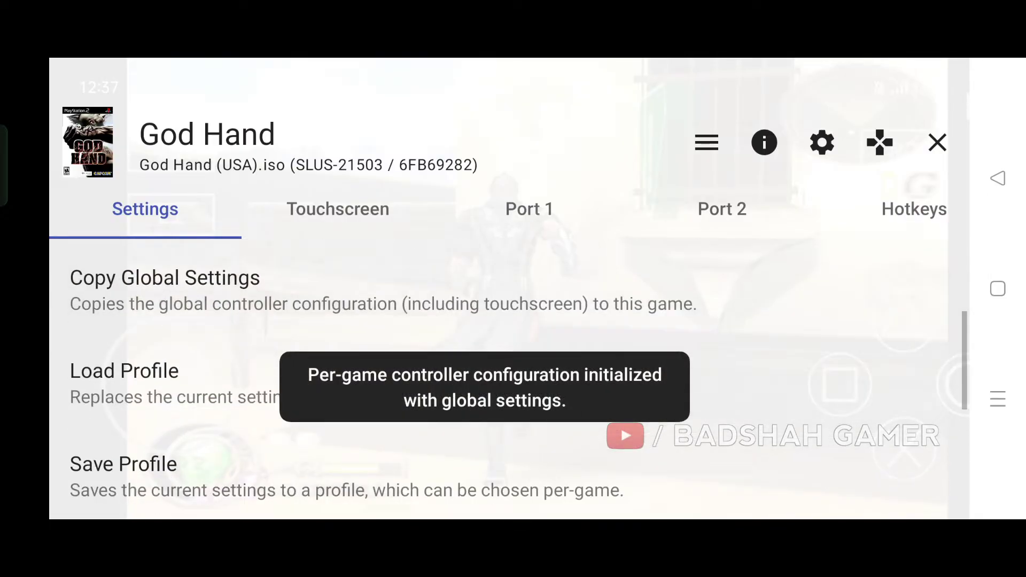
left_click(338, 210)
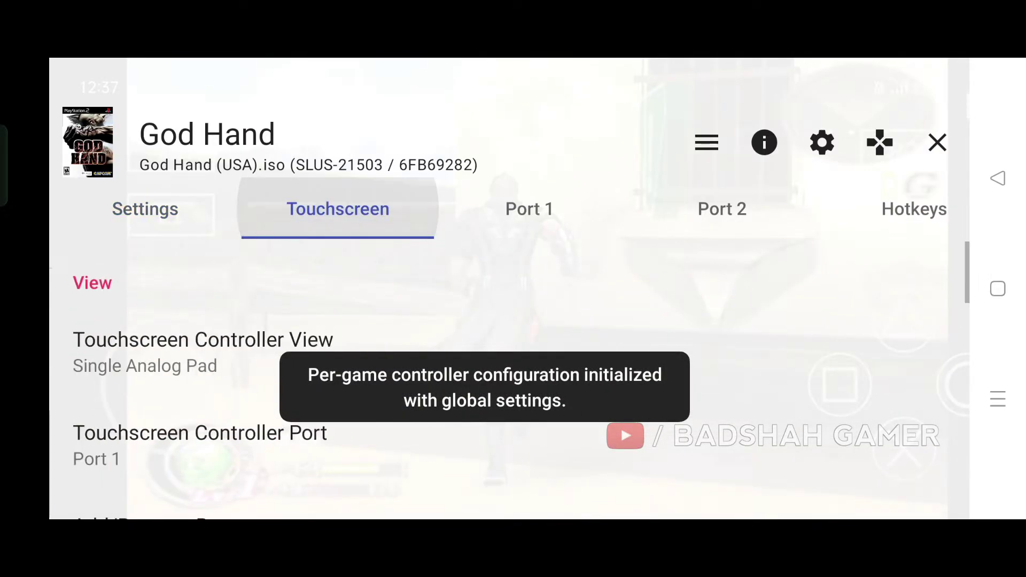
left_click(203, 340)
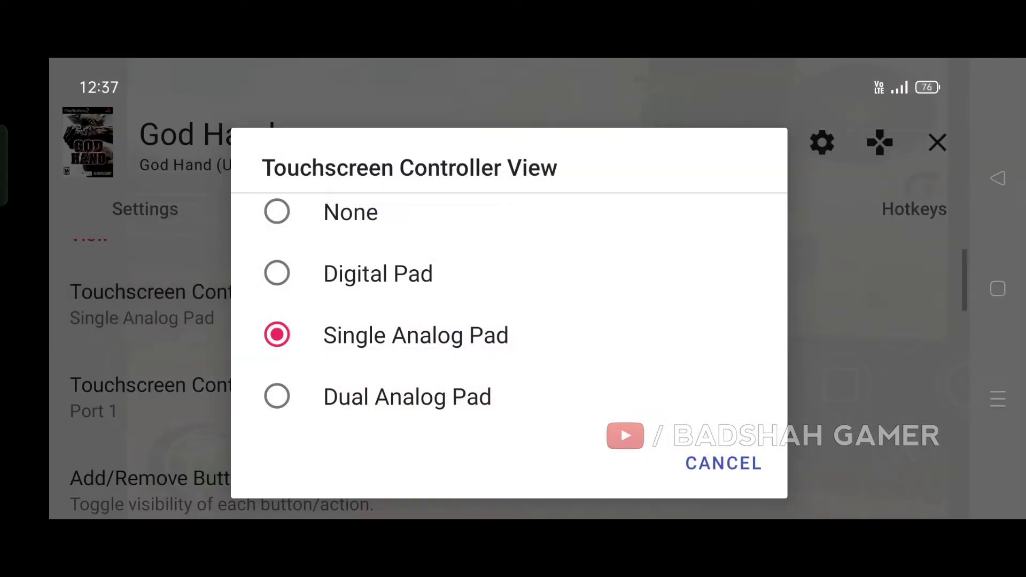